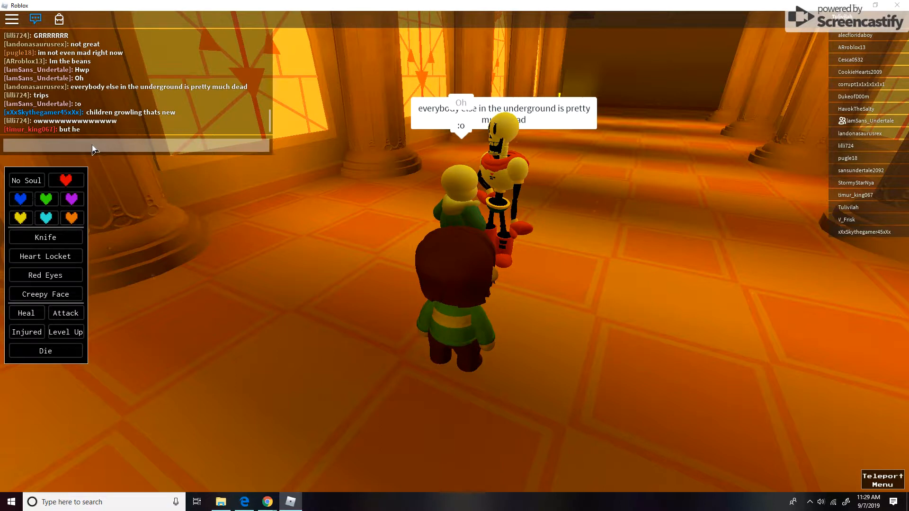
# Send a chat reply to Papyrus and Sans saying you're here
pyautogui.write('eh')
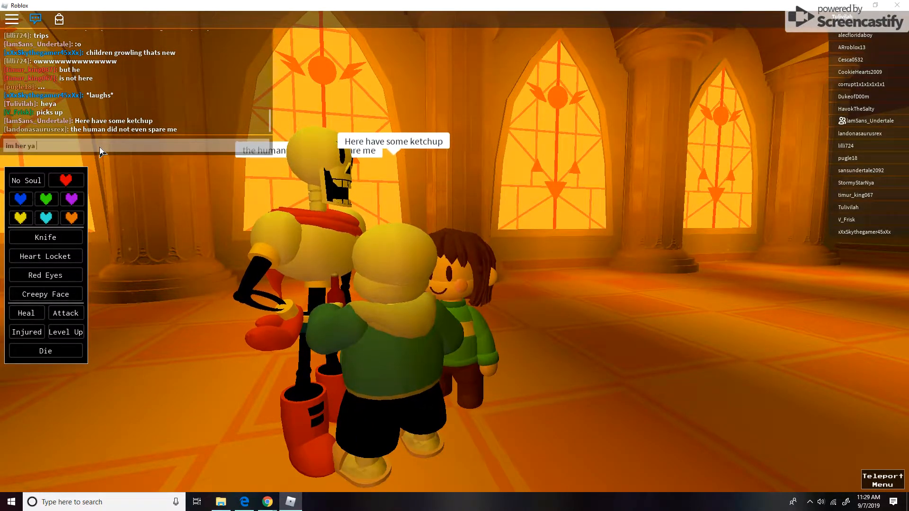
pyautogui.write('kno')
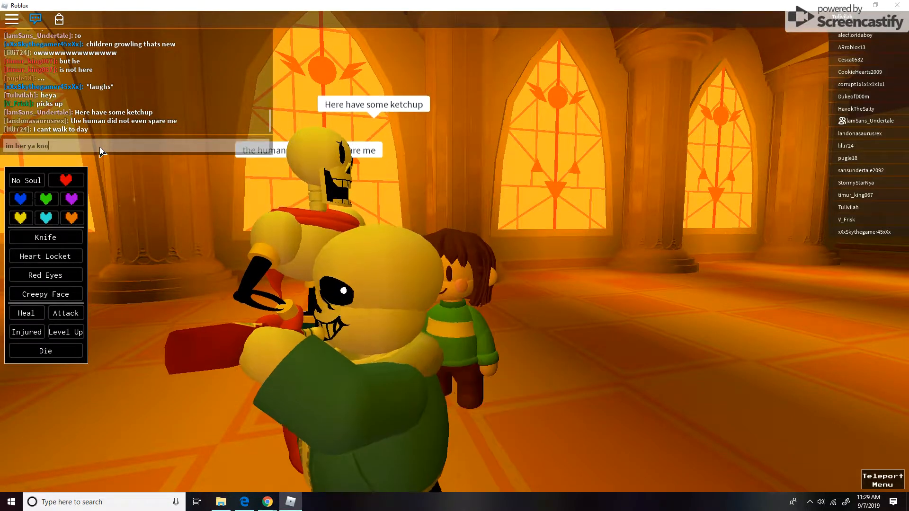
pyautogui.press('enter')
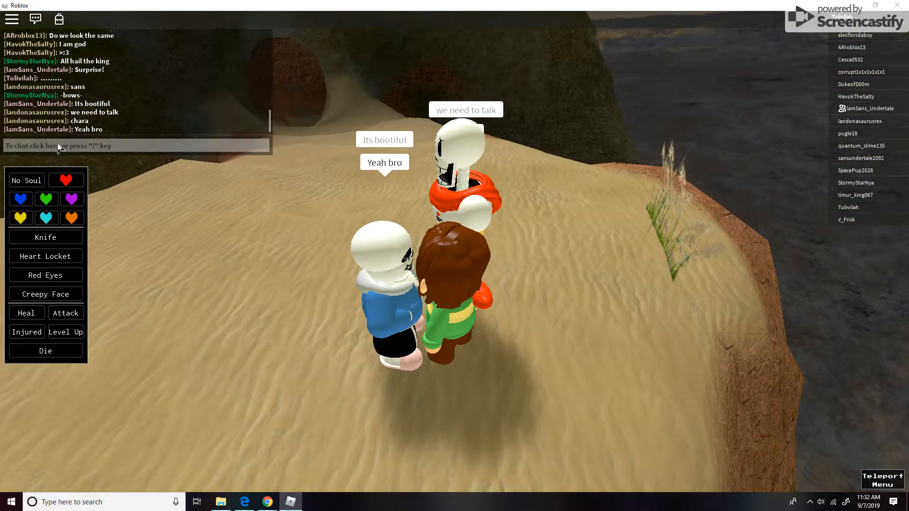
# Reply 'ya?' in the chat to the 'we need to talk' message
pyautogui.write('ya?')
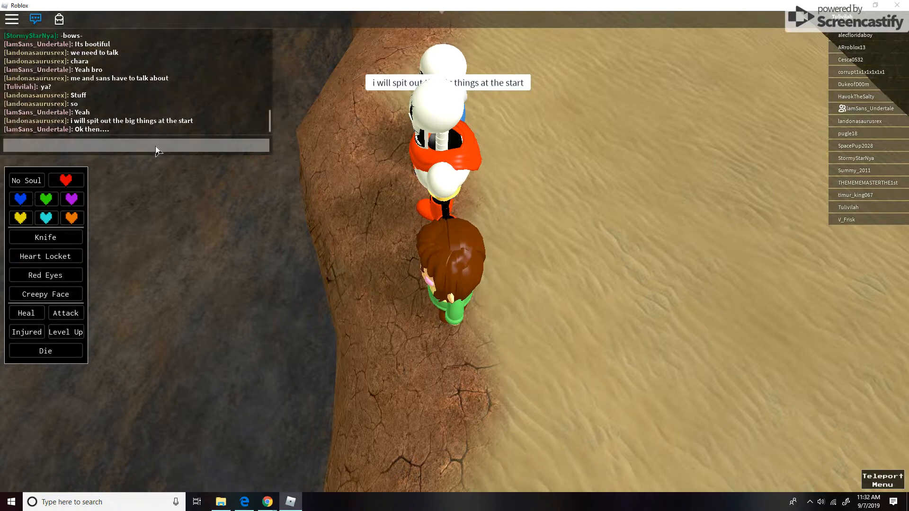
# Send 'deep..' in the chat about the big things talk
pyautogui.write('deep..')
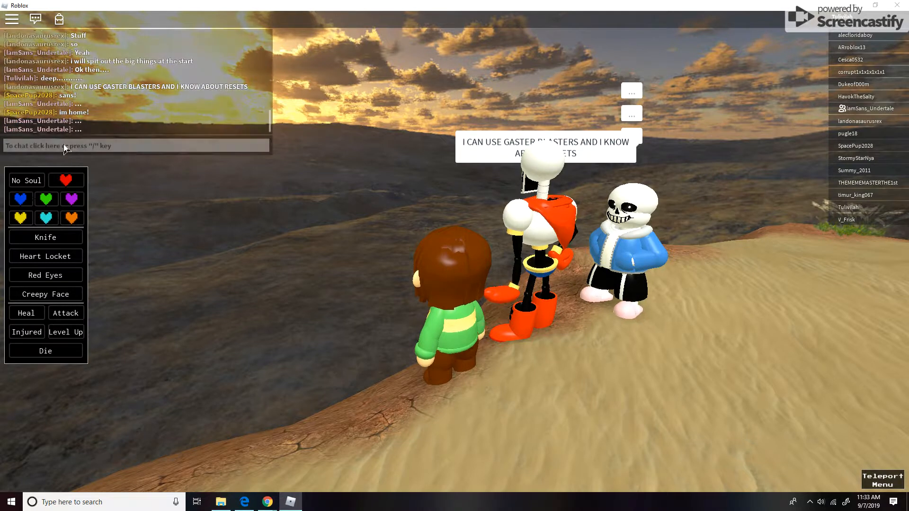
# Send the plea 'PLZ DONT START GENO... PAPYRUS' in the chat
pyautogui.write('PLZ DONT')
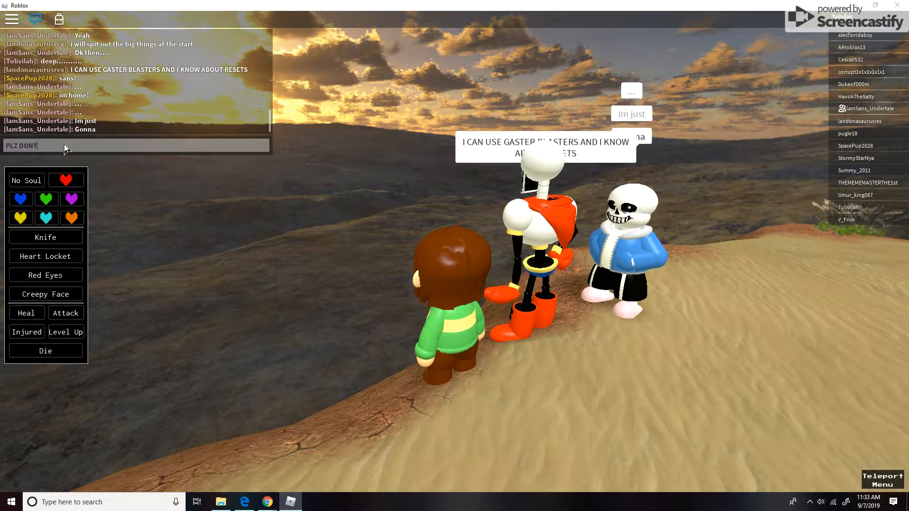
pyautogui.write('START')
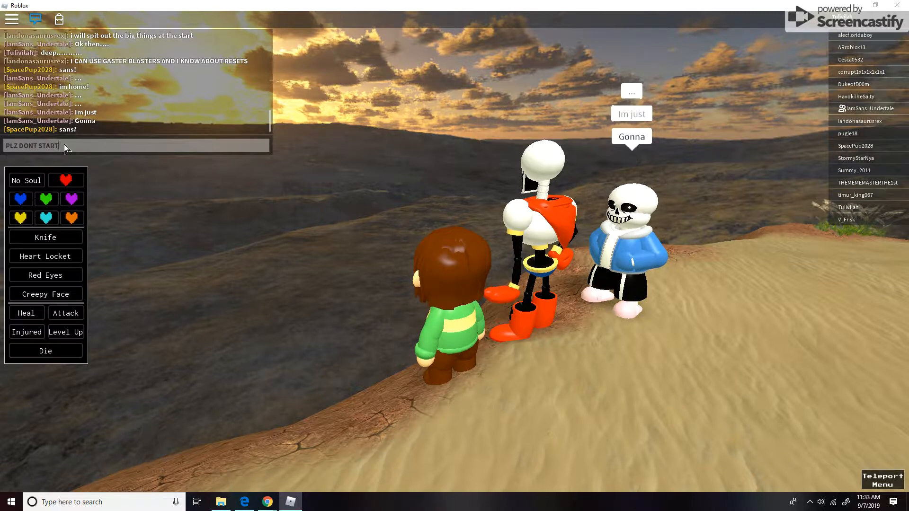
pyautogui.write('GENOCIDE')
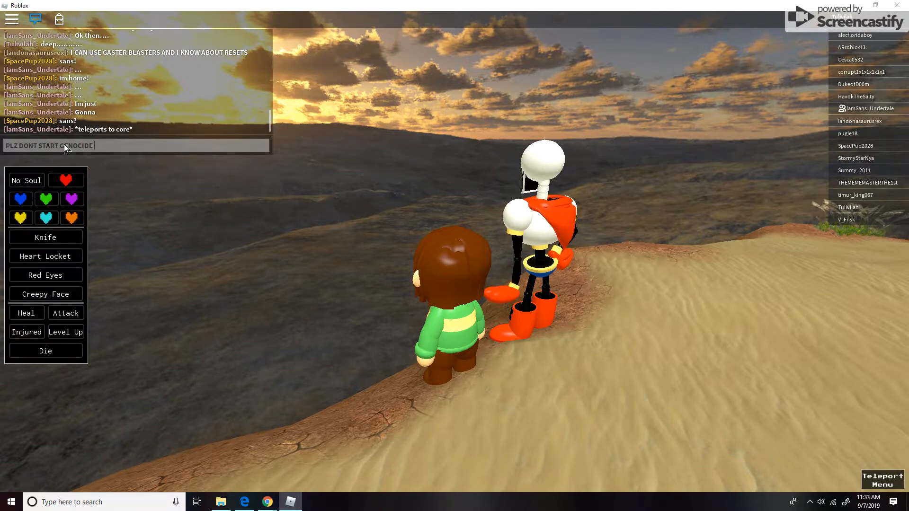
pyautogui.write('PA')
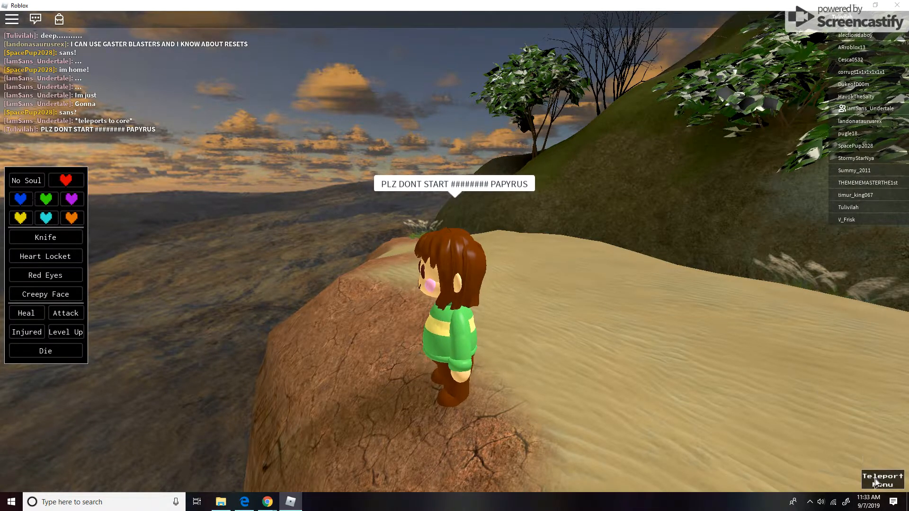
# Bring up the list of teleport locations from the Teleport Menu
pyautogui.click(881, 480)
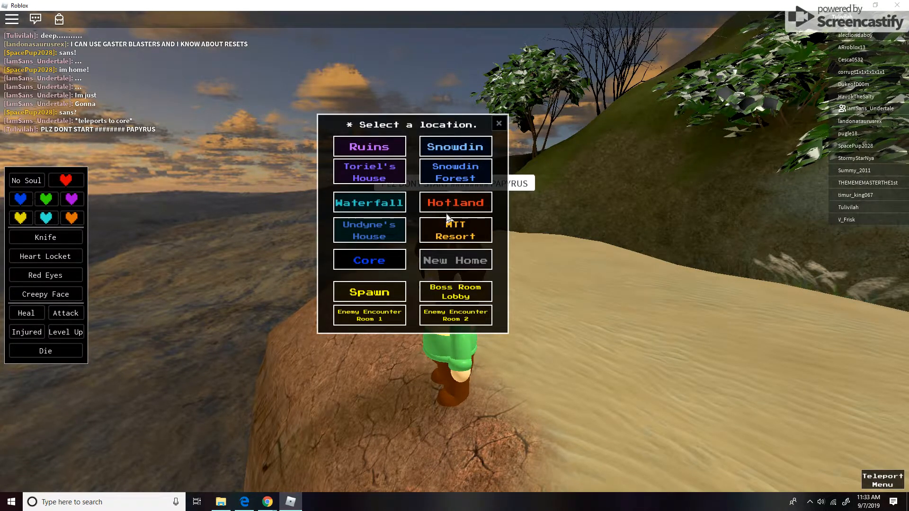